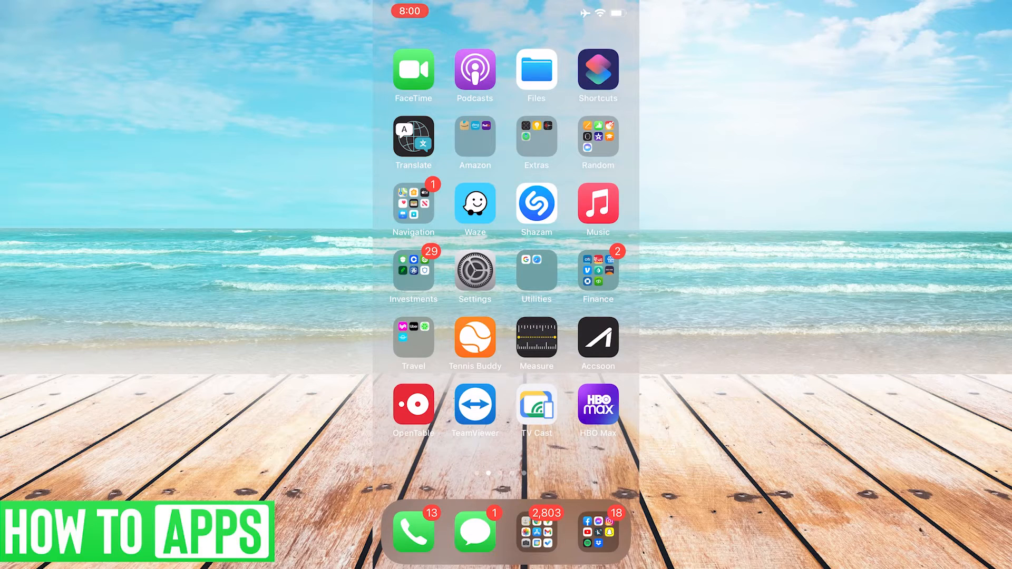
Show the Wi-Fi page with connected FREE INTERNET-5G and nearby networks
{"action": "left_click", "coordinate": [475, 269]}
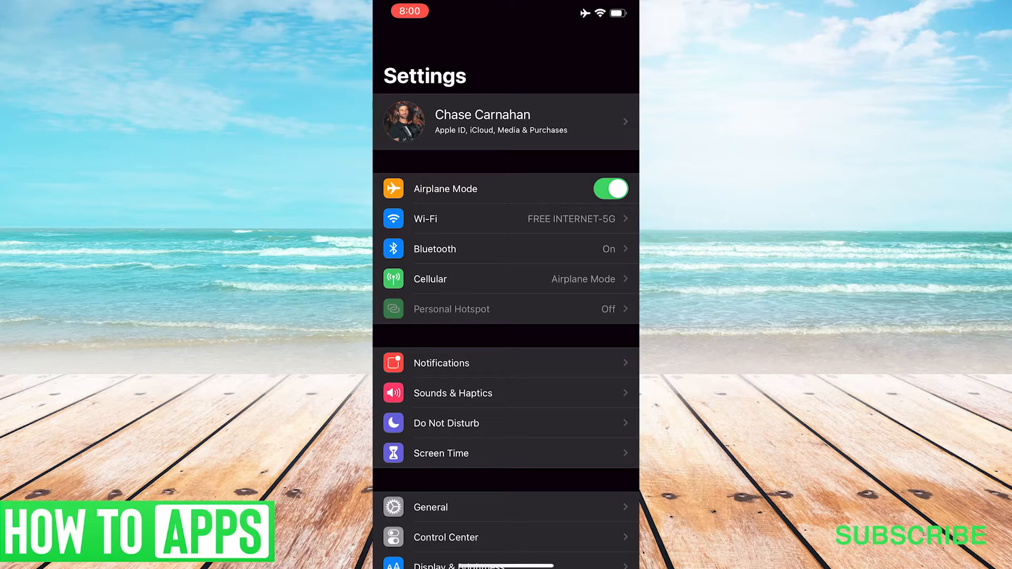
{"action": "mouse_move", "coordinate": [500, 249]}
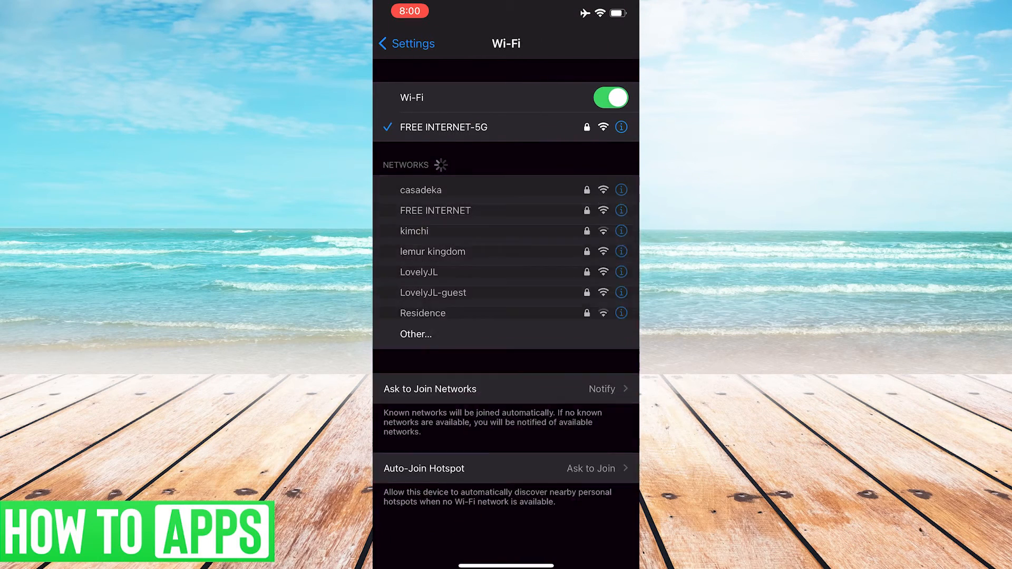
{"action": "scroll", "scroll_direction": "down", "scroll_amount": 3}
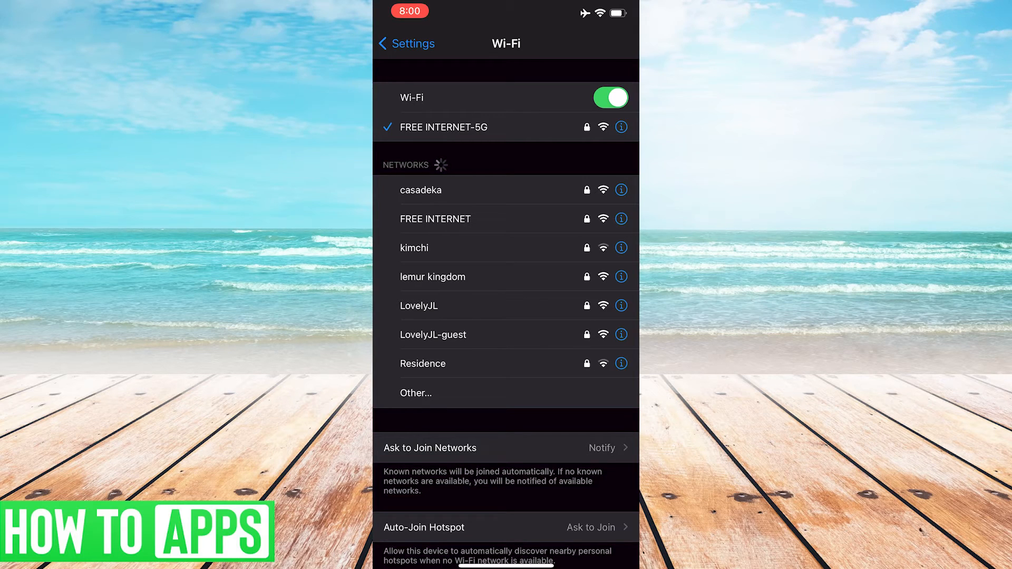
View FREE INTERNET-5G details down to the Router address, then go home
{"action": "left_click", "coordinate": [620, 126]}
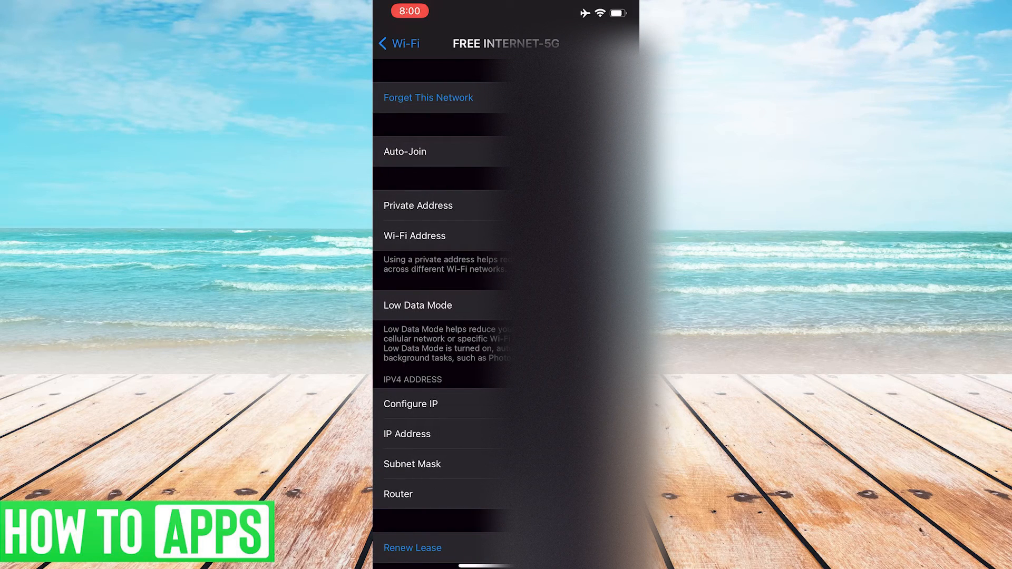
{"action": "scroll", "scroll_direction": "up", "scroll_amount": 3}
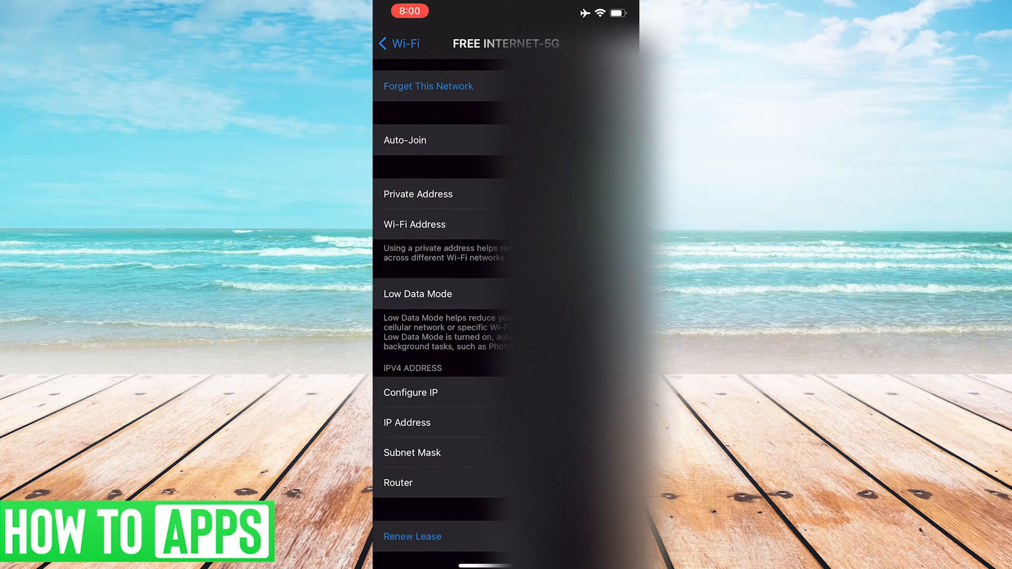
{"action": "scroll", "scroll_direction": "up", "scroll_amount": 3}
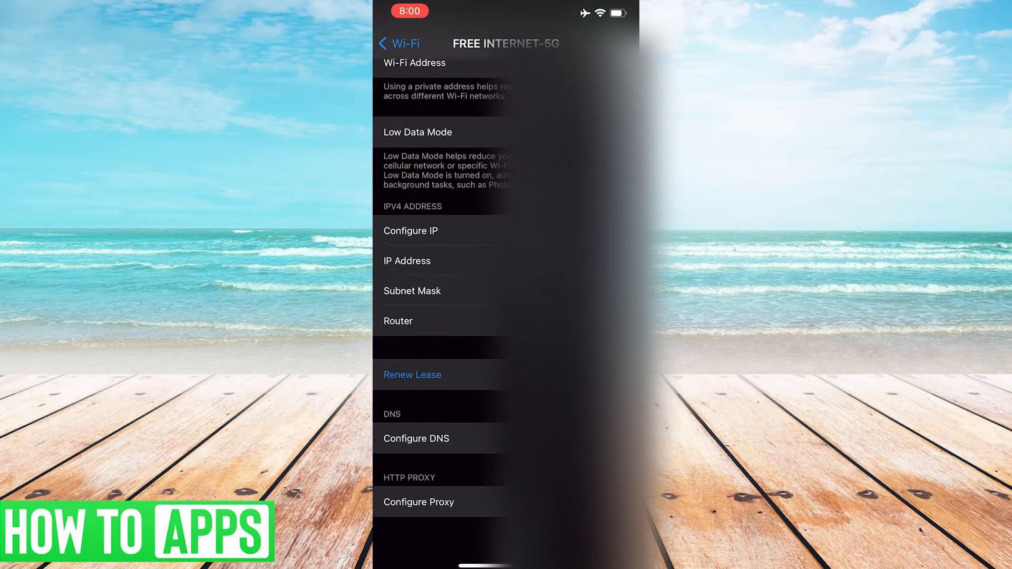
{"action": "scroll", "scroll_direction": "up", "scroll_amount": 3}
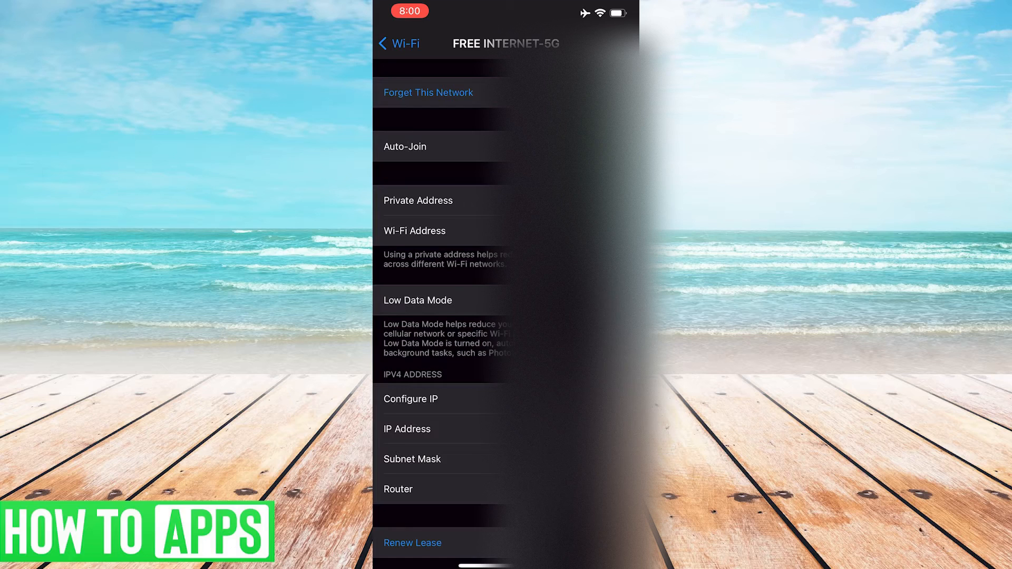
{"action": "scroll", "scroll_direction": "up", "scroll_amount": 3}
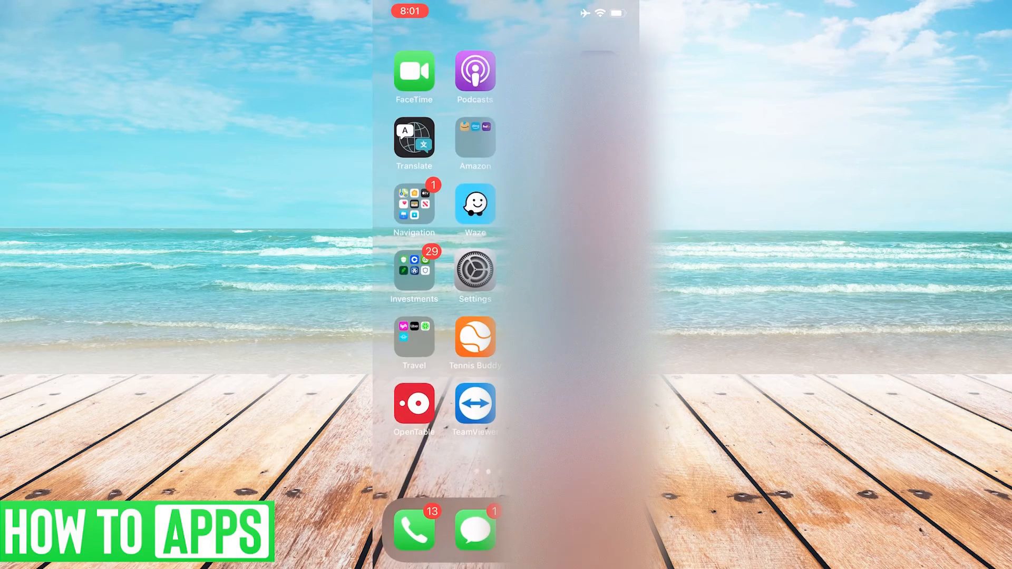
Load router.asus.com sign-in page in a new Chrome Incognito tab
{"action": "left_click", "coordinate": [413, 275]}
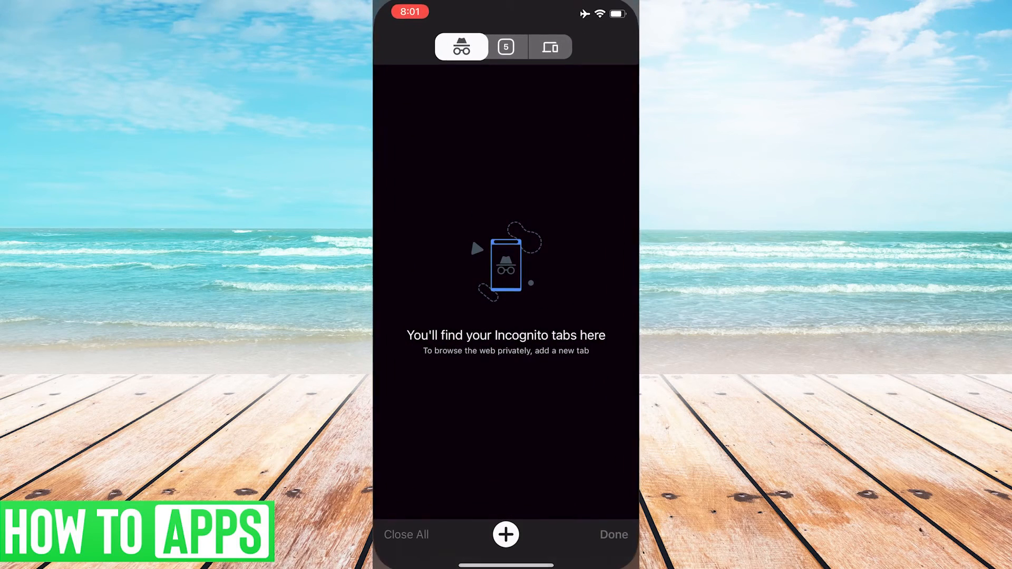
{"action": "left_click", "coordinate": [504, 534]}
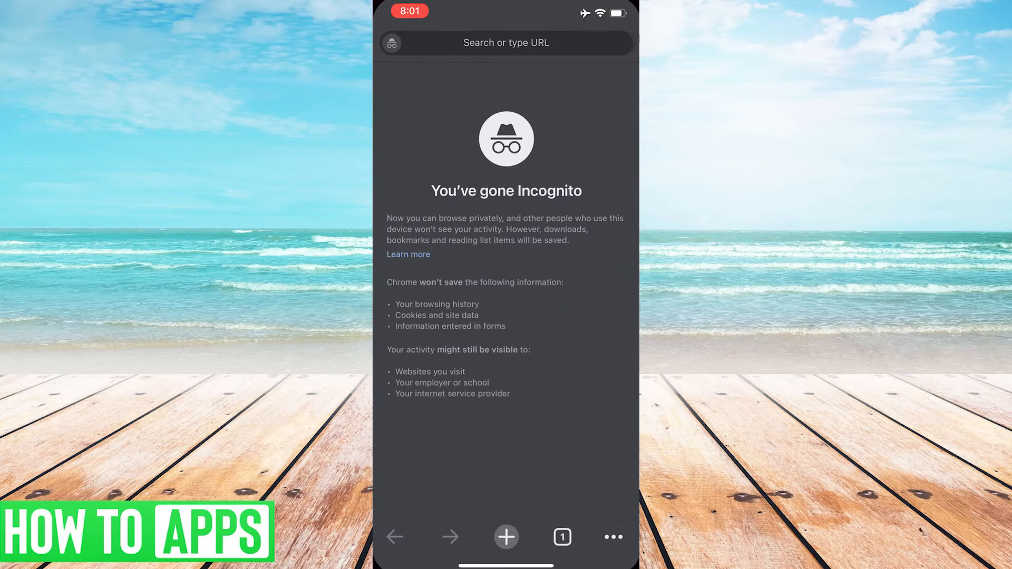
{"action": "left_click", "coordinate": [505, 43]}
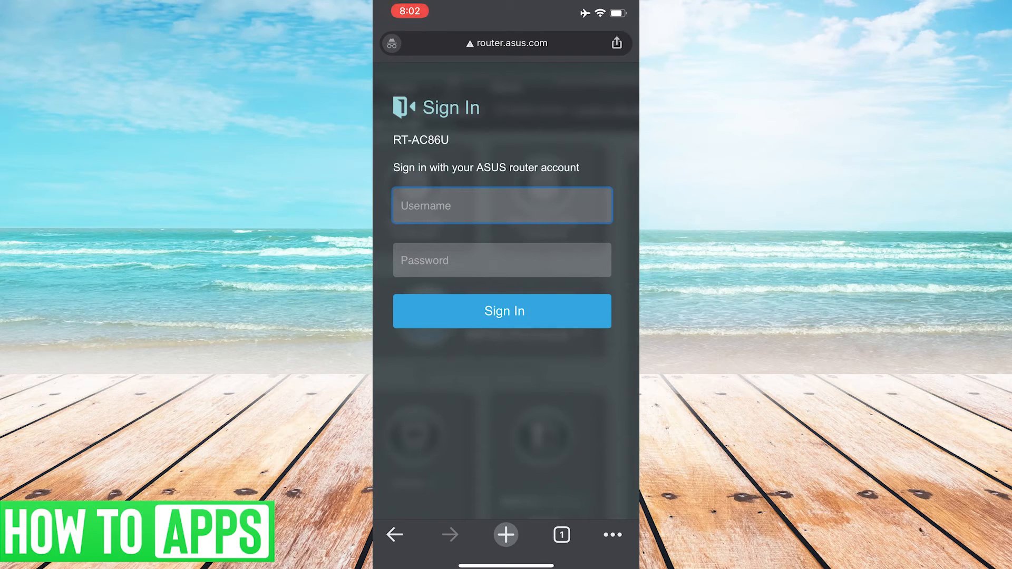
Enter username and password to sign in to the RT-AC86U admin pages
{"action": "left_click", "coordinate": [502, 205]}
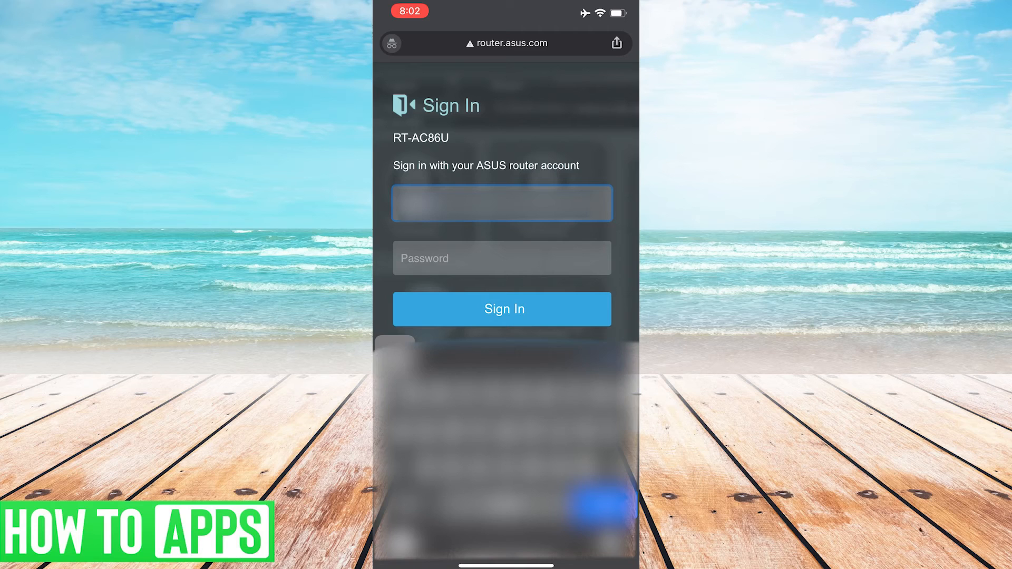
{"action": "left_click", "coordinate": [502, 309]}
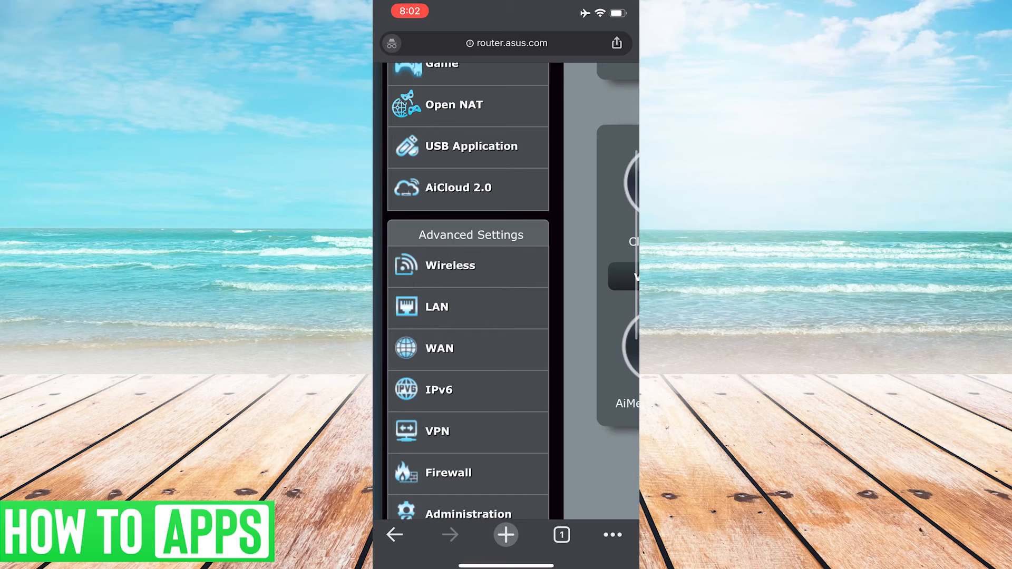
{"action": "left_click", "coordinate": [467, 265]}
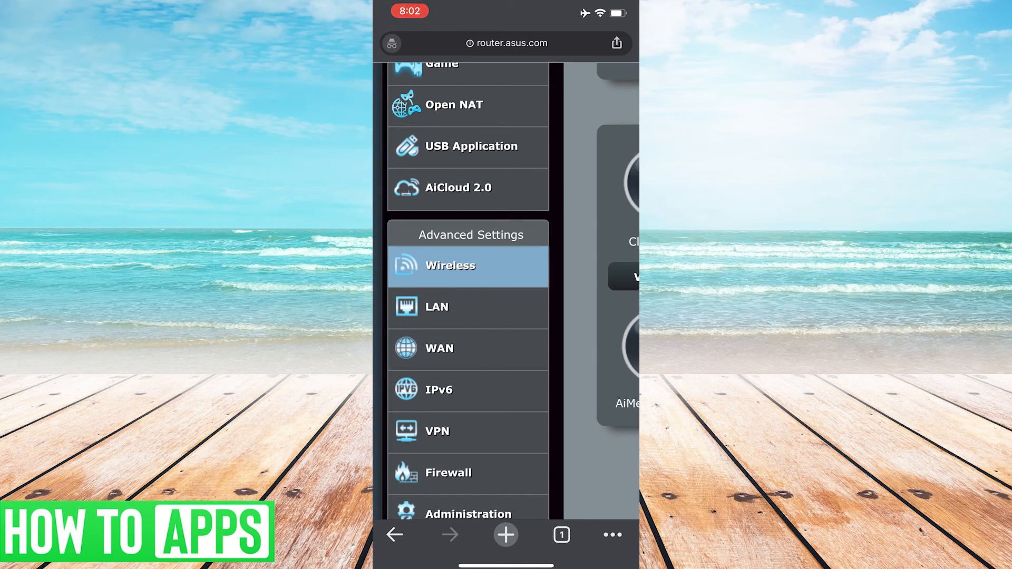
Show the Wireless - General page with network name, authentication and WPA key
{"action": "left_click", "coordinate": [450, 265]}
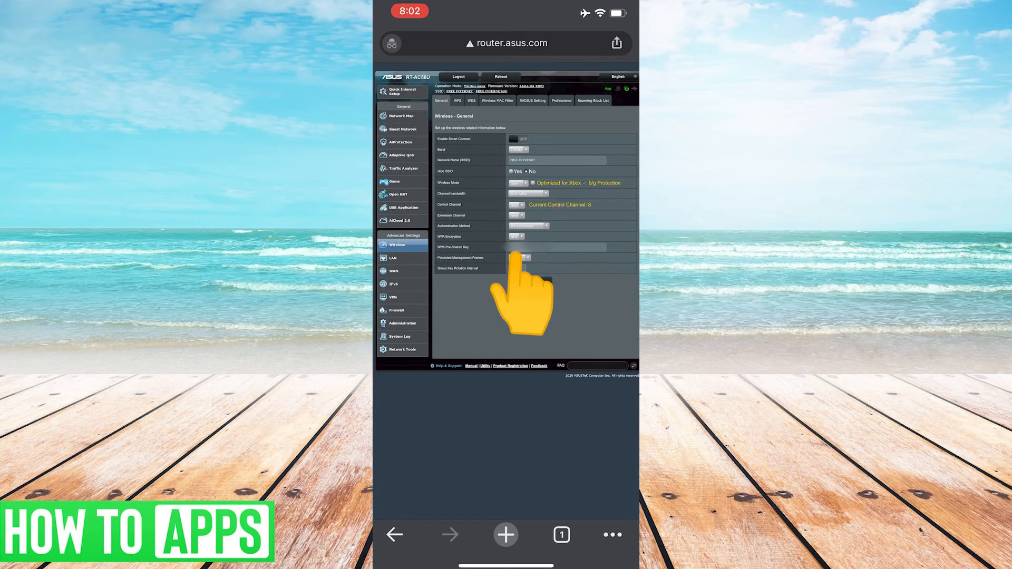